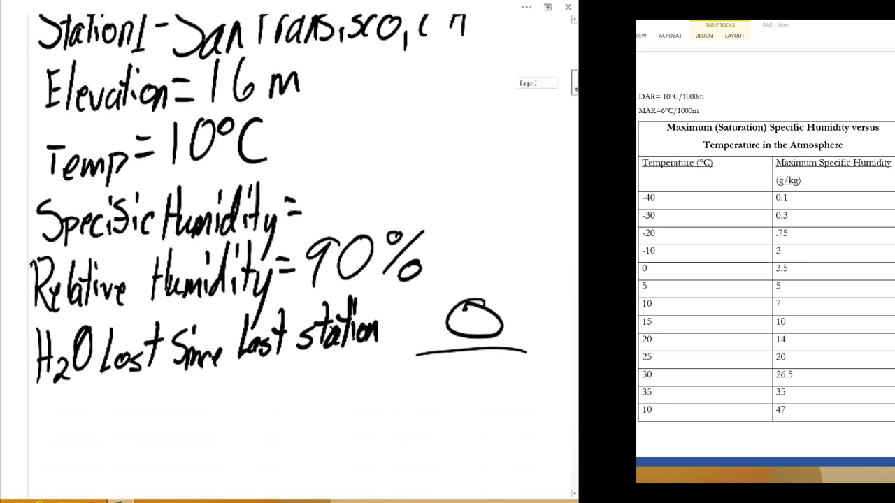
- Ink the Station 2 Madison, WI heading, E = 266 m and empty T, S, R, H labels
scroll("down", 3)
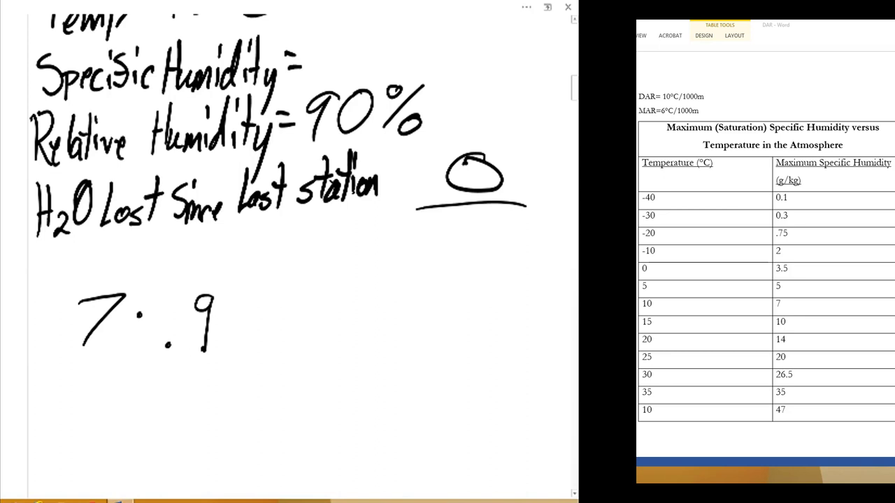
left_click(242, 297)
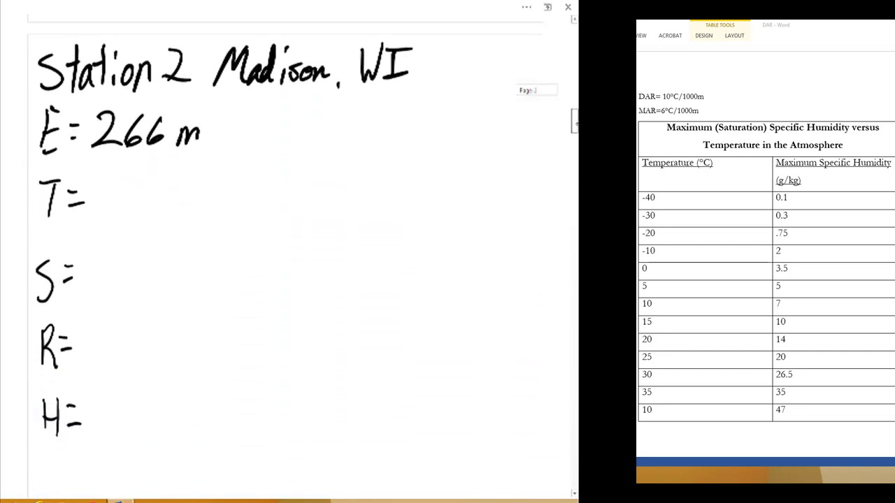
- Draw a divider beside Station 2 and ink Station 1's 16 m, 10°C, 6.3 g/kg, 90
scroll("down", 3)
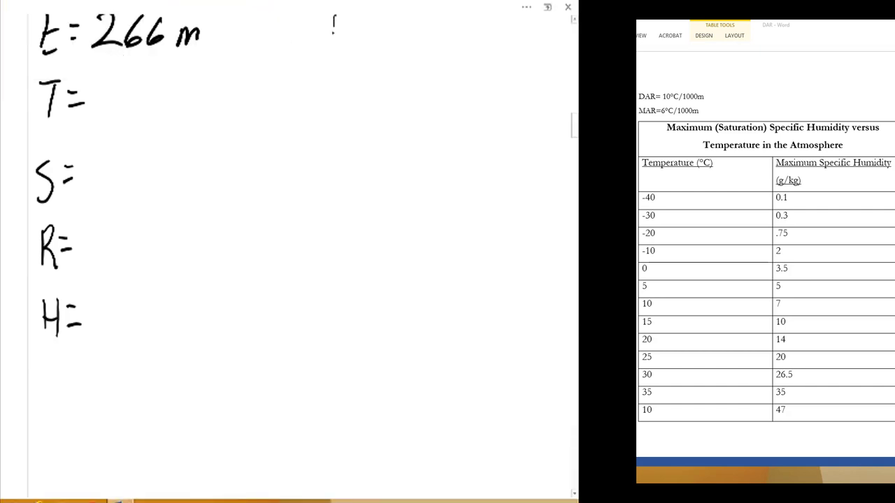
left_click_drag(334, 18, 297, 373)
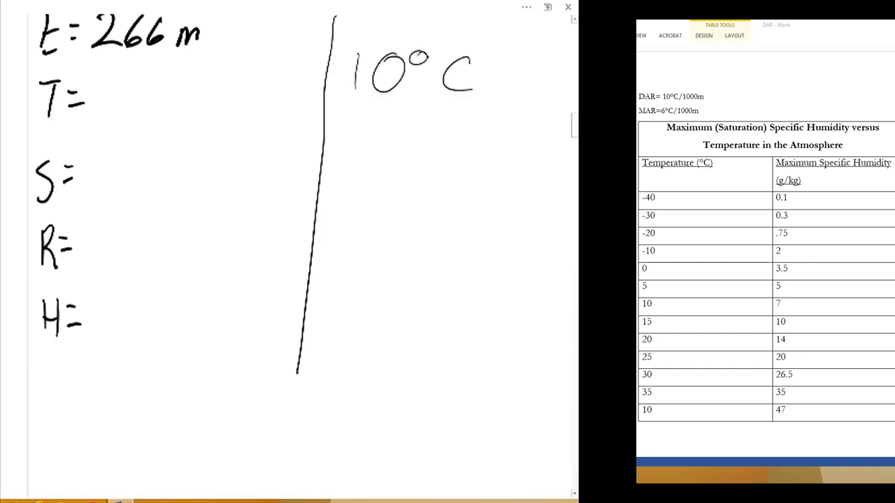
type("16m")
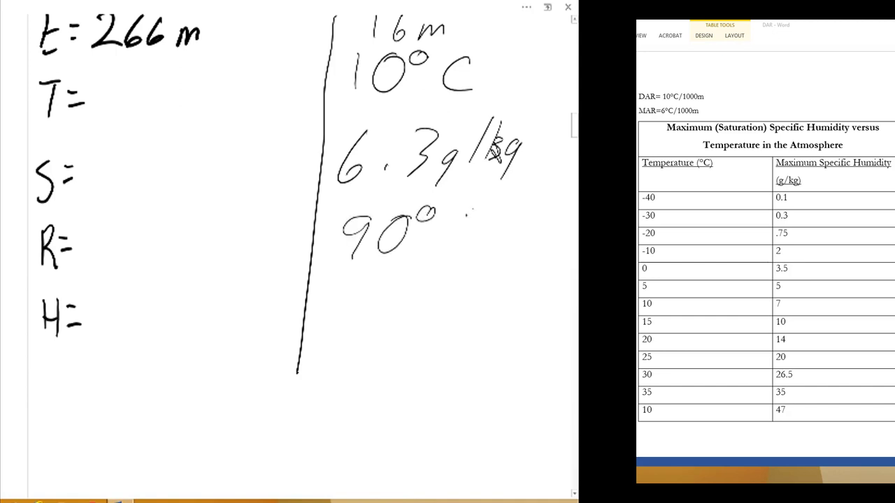
- Complete the 90%, ink T = 7.5°C, and note 250 m = 2.5°C over a 5–10 list
left_click_drag(448, 210, 479, 262)
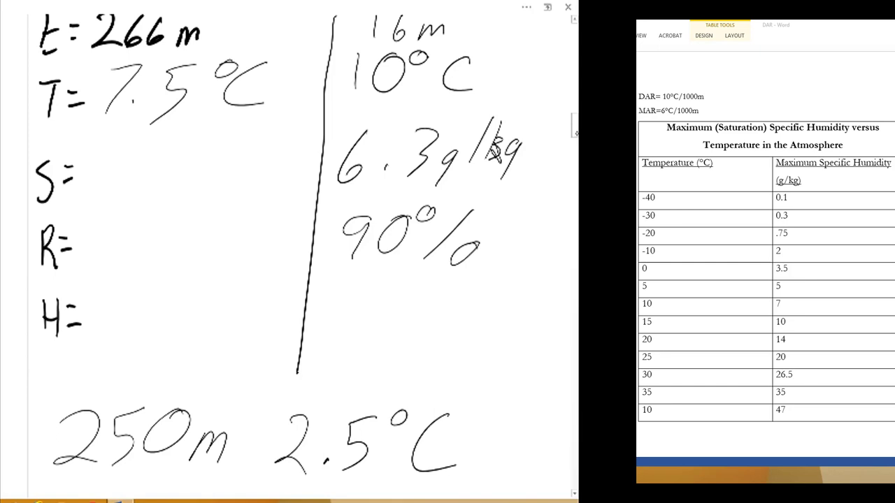
scroll("down", 3)
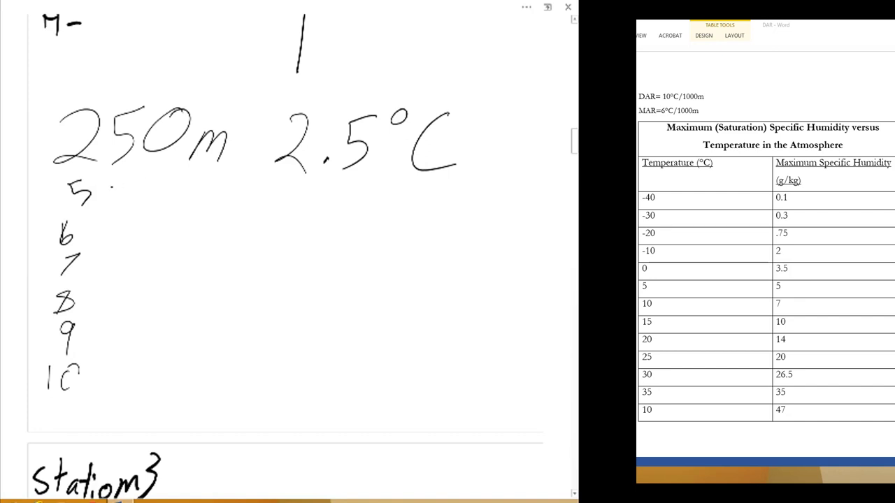
- Interpolate humidities for 5–10°C and record S = 6 g/kg, R = 100%, H = .3 g/kg
left_click_drag(116, 189, 172, 193)
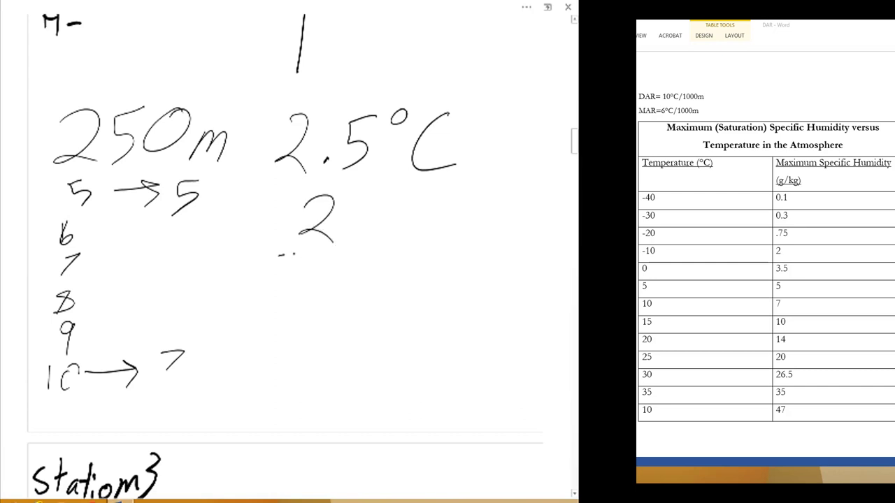
left_click_drag(280, 252, 329, 273)
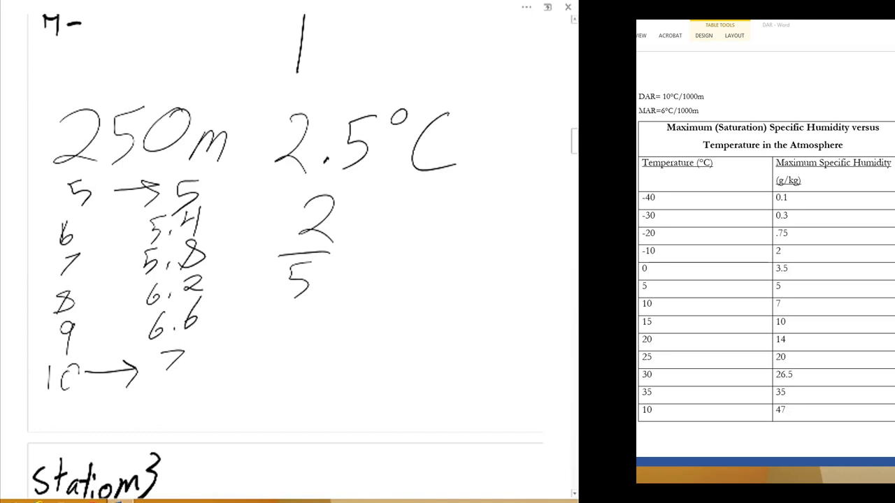
left_click_drag(210, 248, 223, 290)
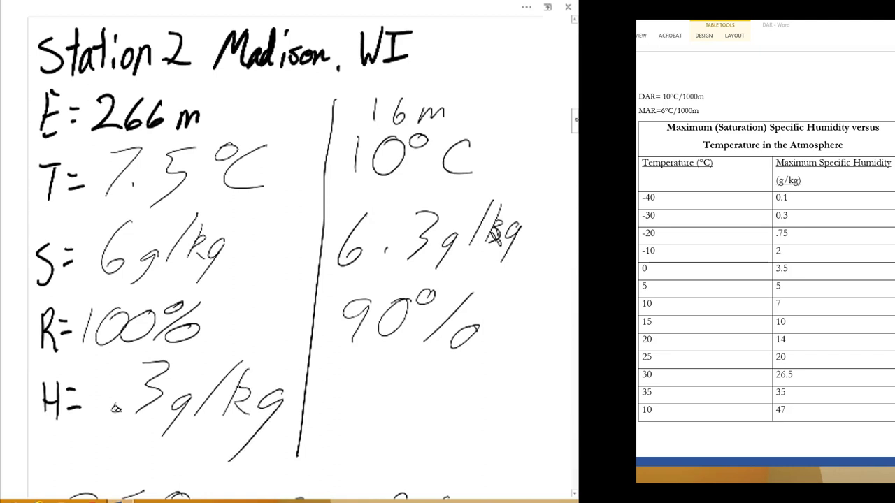
scroll("down", 3)
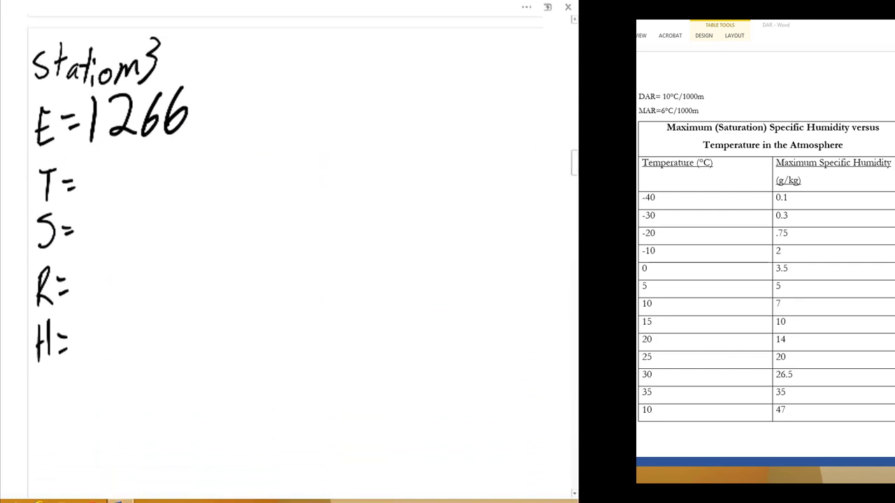
- Add the metre unit to Station 3's 1266 elevation and ink T = 1.5°C
left_click_drag(301, 38, 299, 360)
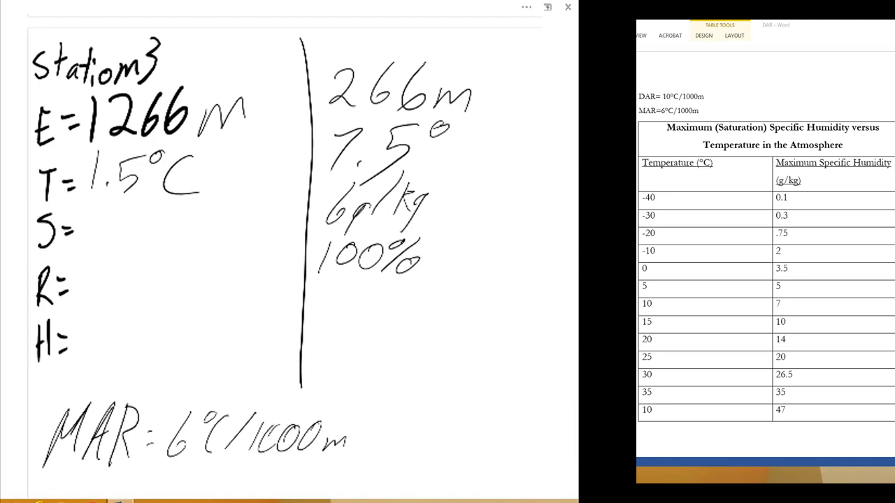
- Map 0–5°C to humidities 3.5, 3.8, 4.1, 4.4, 4.7, 5 using step 1.5/5 = .3
scroll("down", 3)
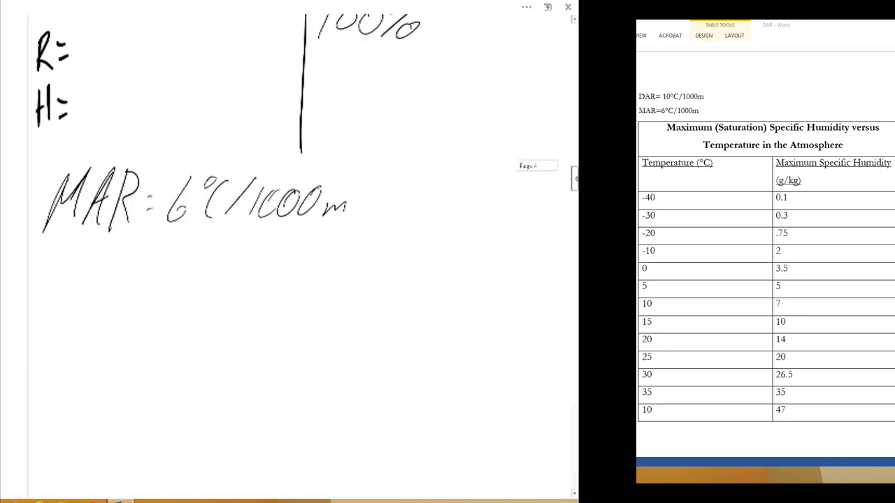
scroll("down", 3)
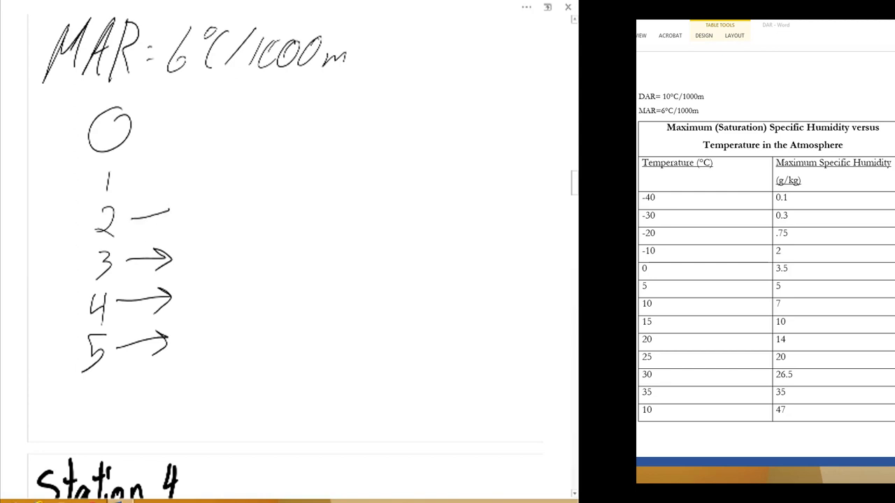
left_click_drag(130, 171, 185, 175)
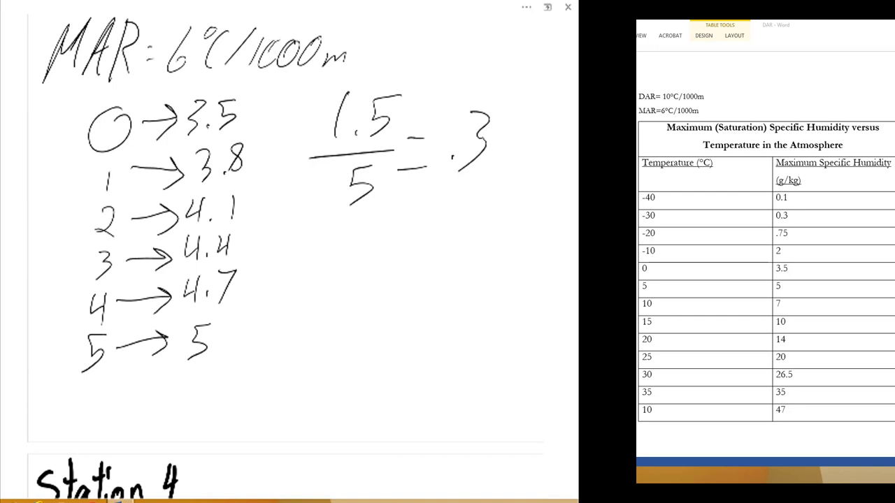
- Mark 1.5 between rows 1 and 2, write the 3.95 estimate, and circle the rounded 4
left_click_drag(263, 150, 244, 203)
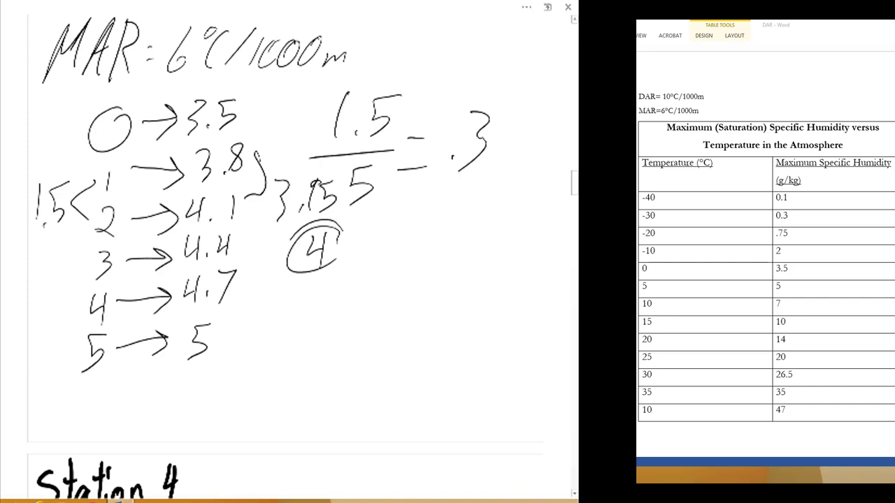
scroll("down", 3)
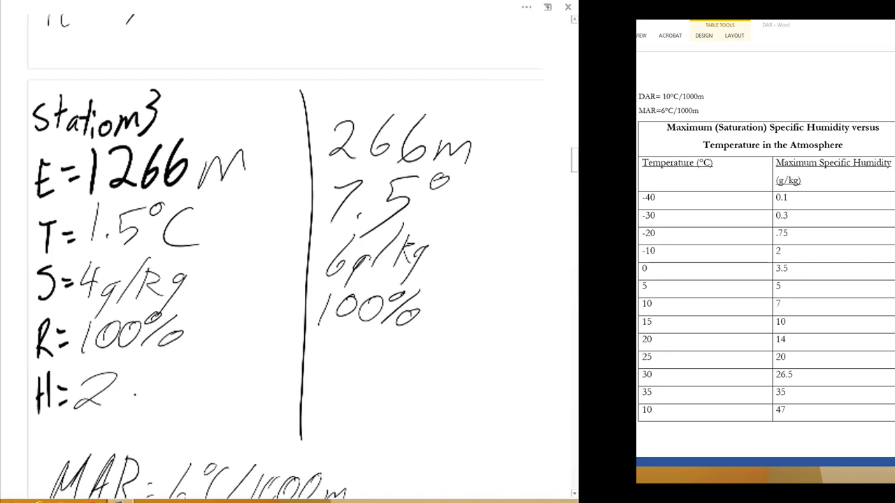
- Scroll past Station 3 to the Station 4 page with elevation 566
scroll("down", 3)
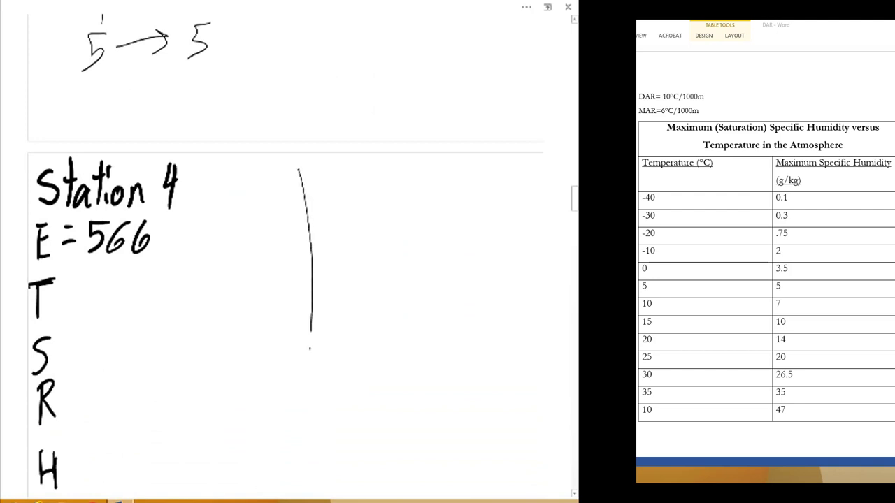
- Ink Station 3's recap of 1266 m, 1.5°C, 4 g and 100% beside Station 4
left_click_drag(309, 329, 299, 489)
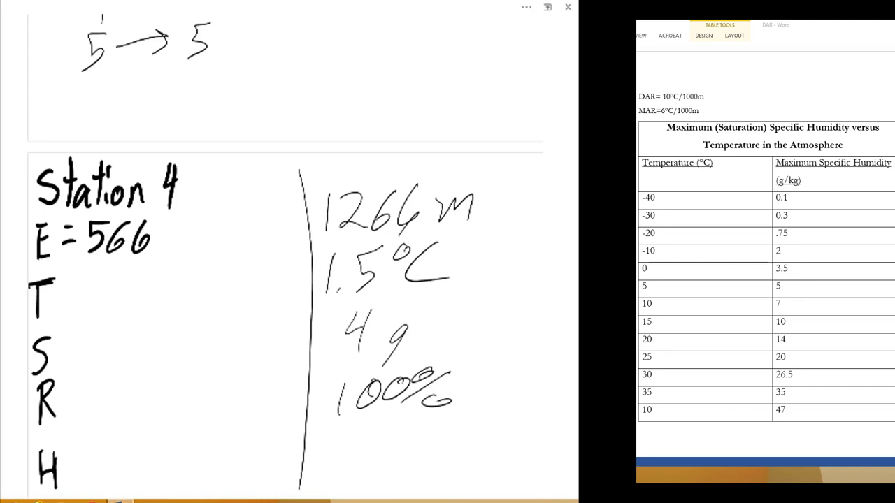
mouse_move(576, 161)
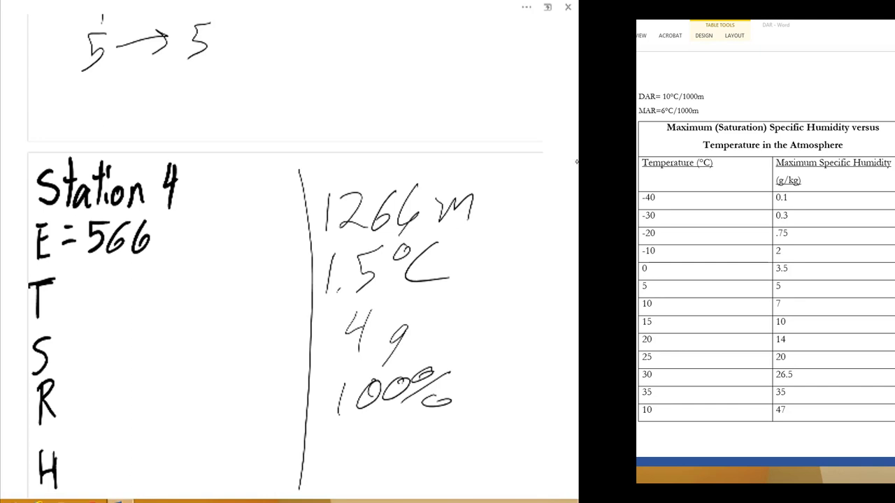
- Ink DAR = 10°C/1000 m, or 1°C/100 m, giving 700 m = 7°C
scroll("down", 3)
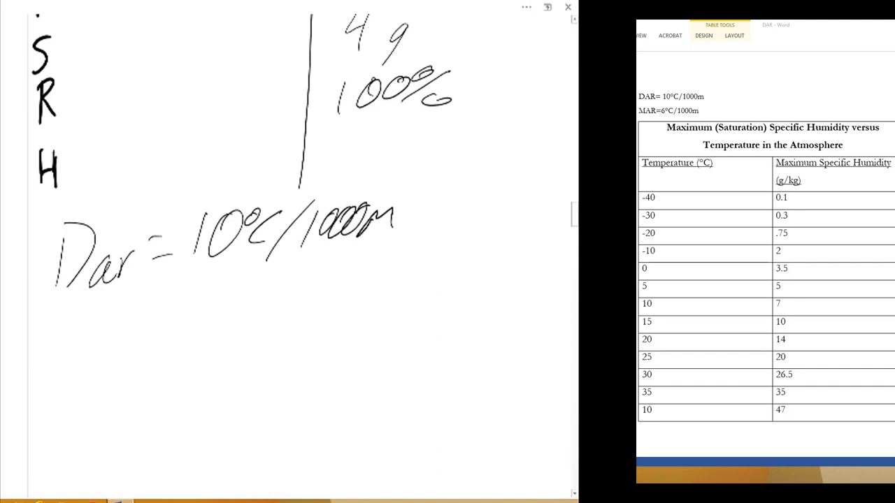
scroll("down", 3)
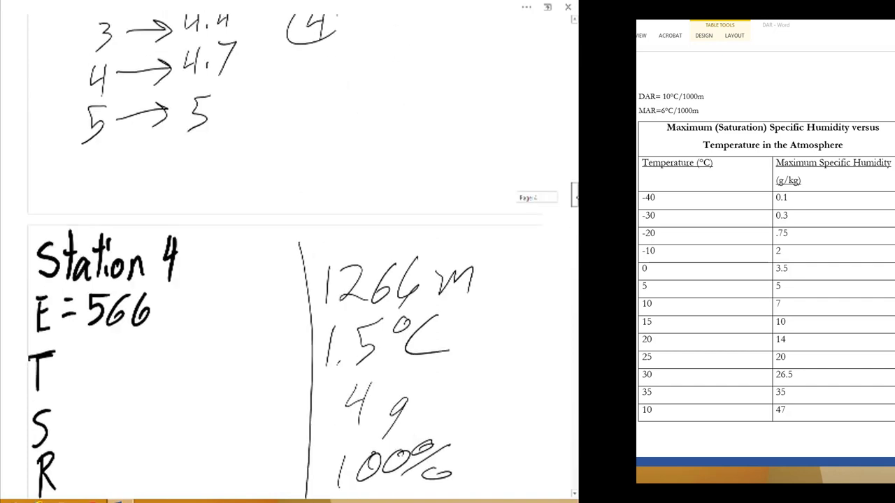
scroll("down", 3)
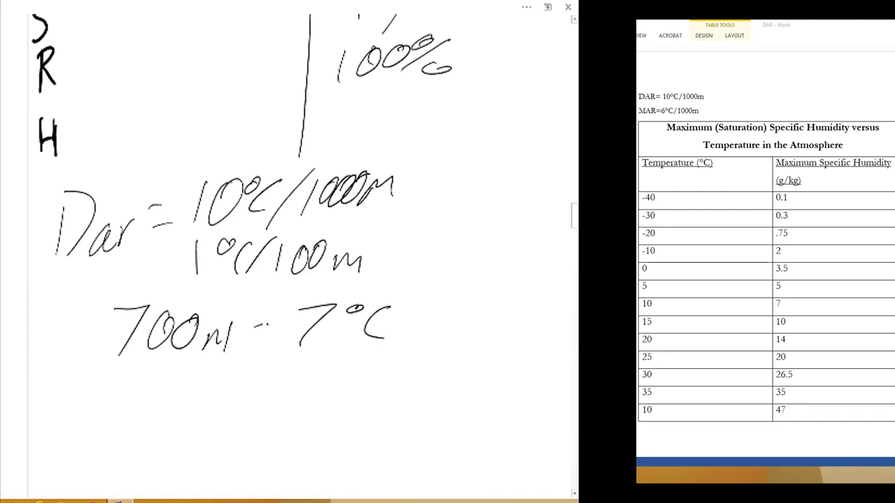
left_click_drag(251, 334, 280, 329)
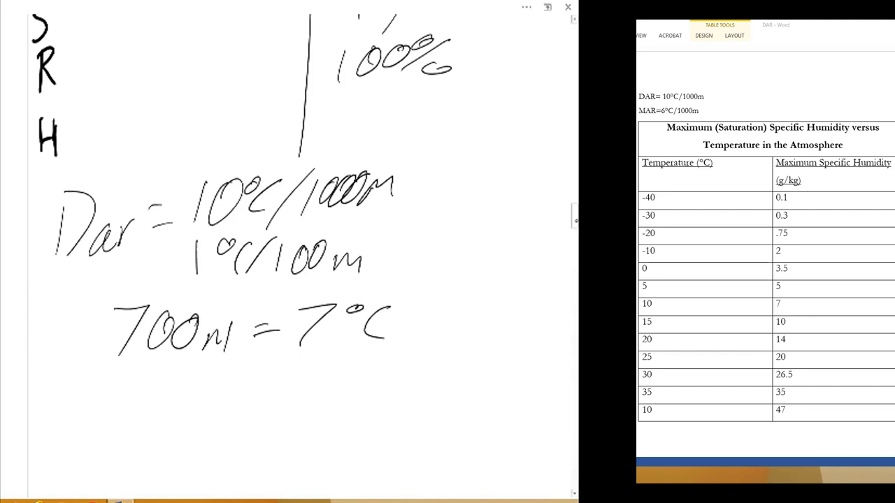
scroll("down", 3)
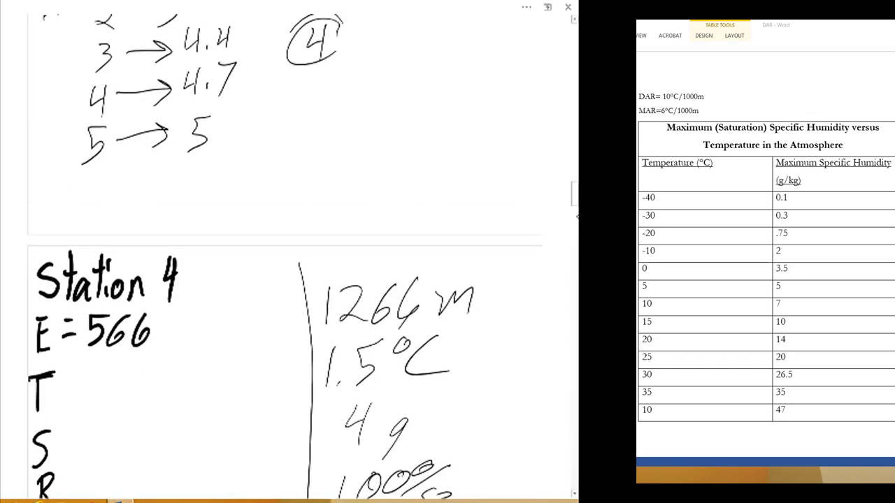
- Write Station 4's values by pen: T = 8.5 °C, S = 4 grams/kg, R = 63%
scroll("down", 3)
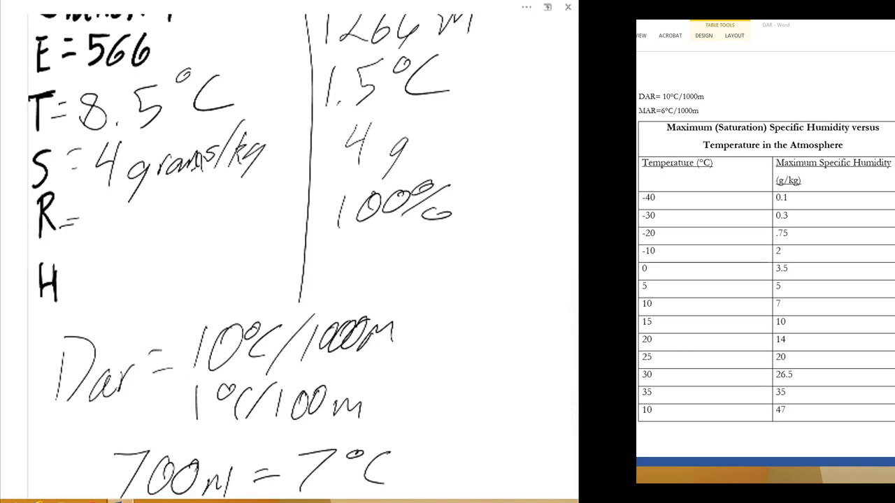
type("63%")
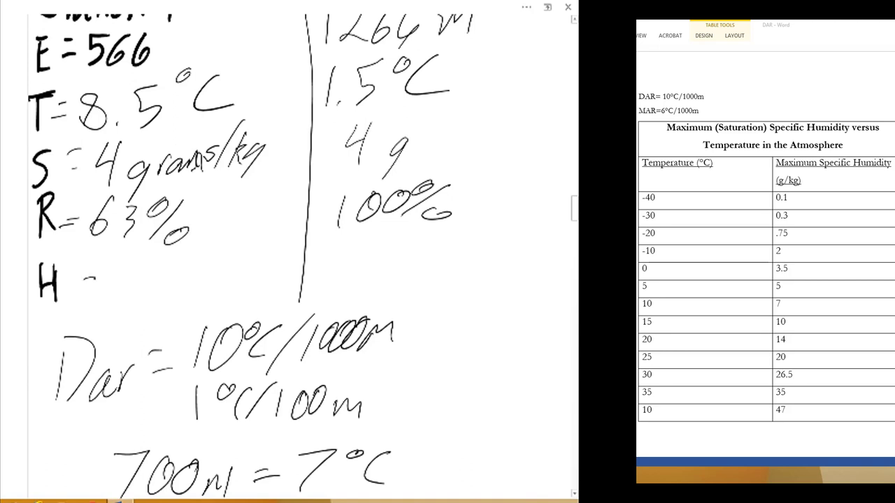